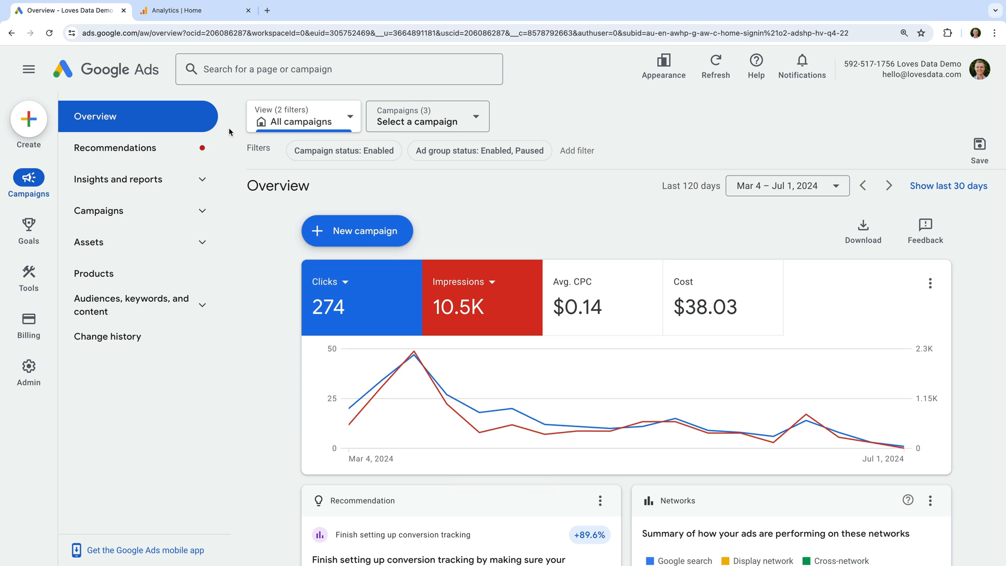
Open Data manager from the Tools menu to view the Google tag and connected products
click(28, 278)
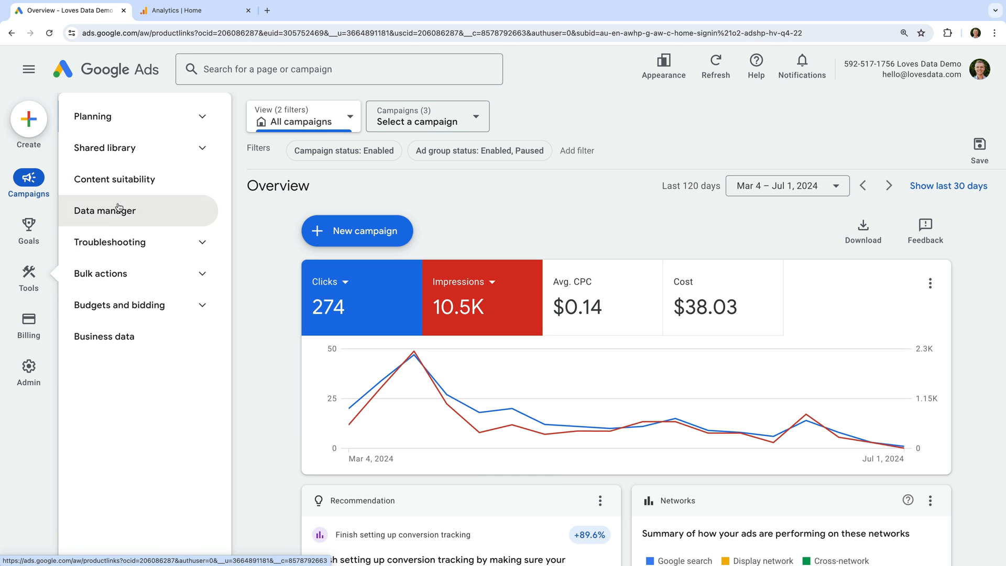
click(105, 211)
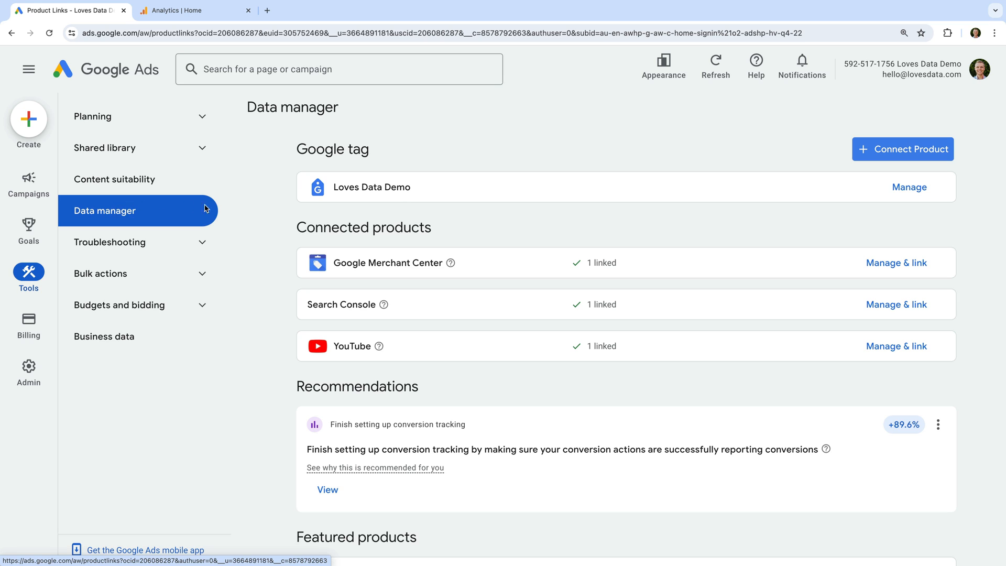
mouse_move(439, 245)
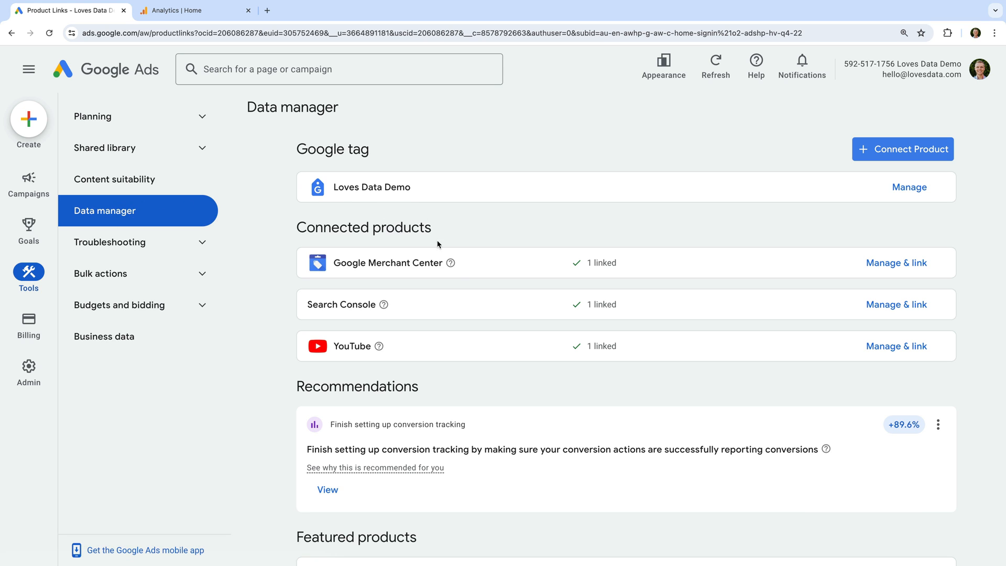
mouse_move(469, 304)
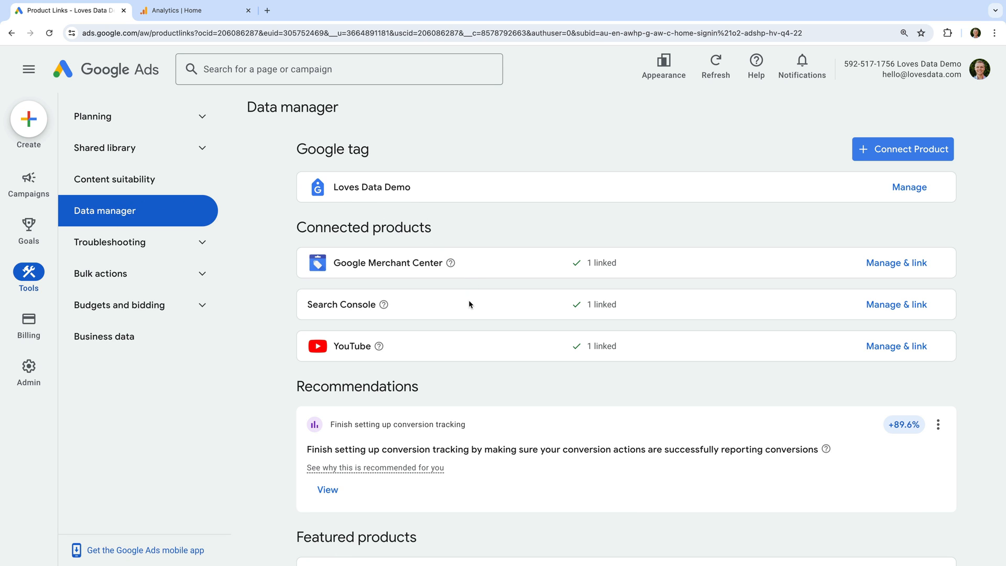
mouse_move(473, 290)
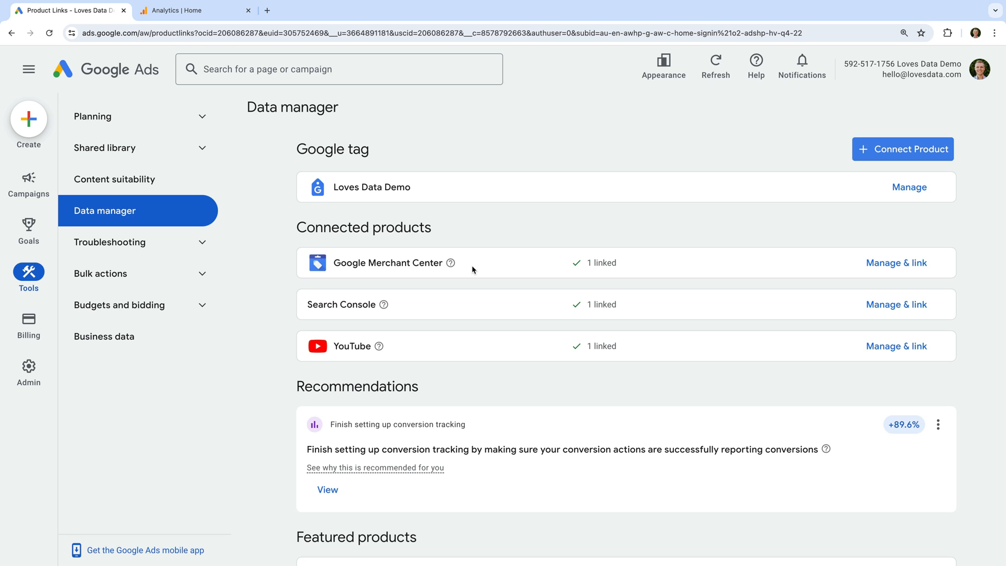
Scroll down to the Featured products list showing Google Analytics (GA4) & Firebase
scroll(down, 3)
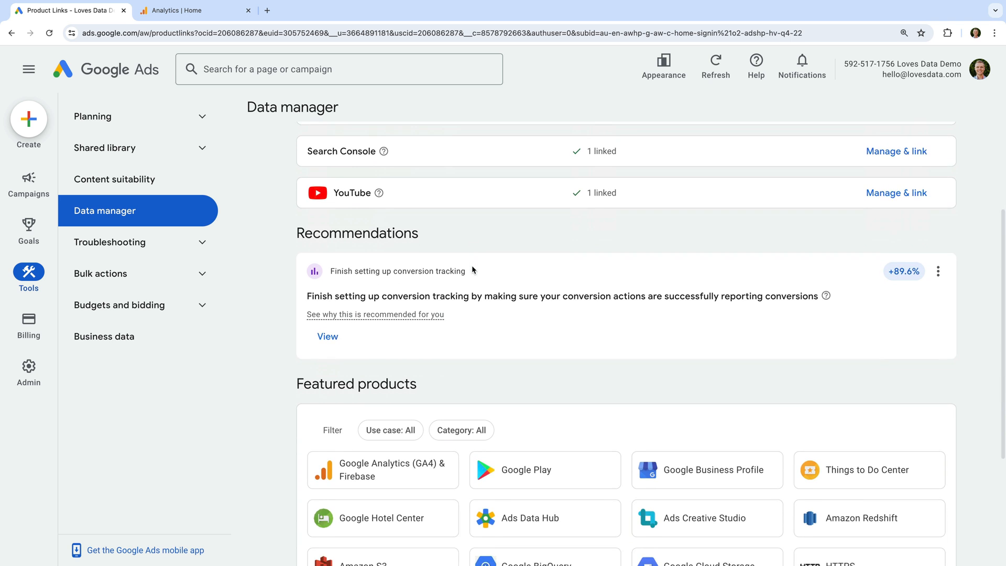
scroll(down, 3)
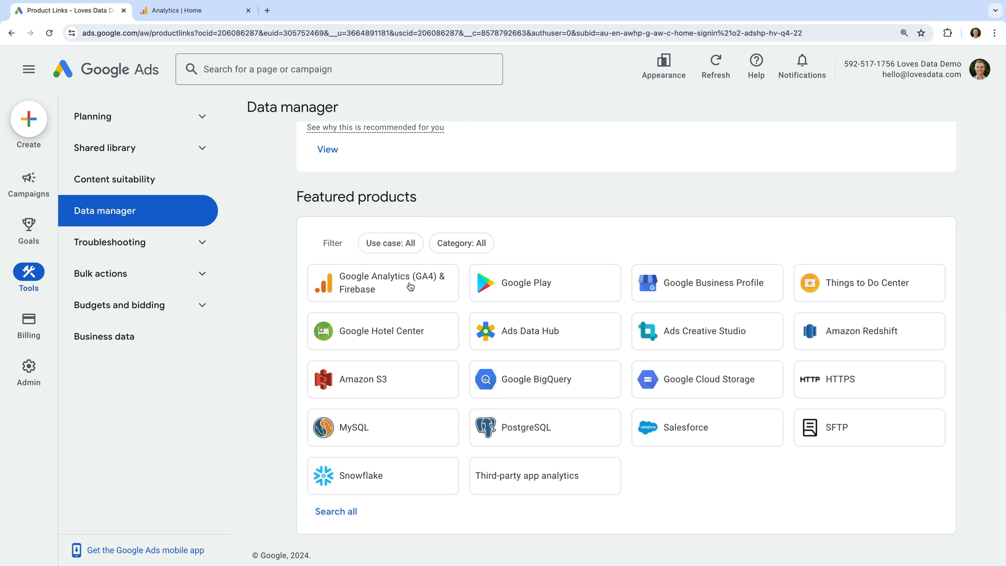
Start a Google Analytics (GA4) link and select the Loves Data | GA4 Demo property
click(383, 282)
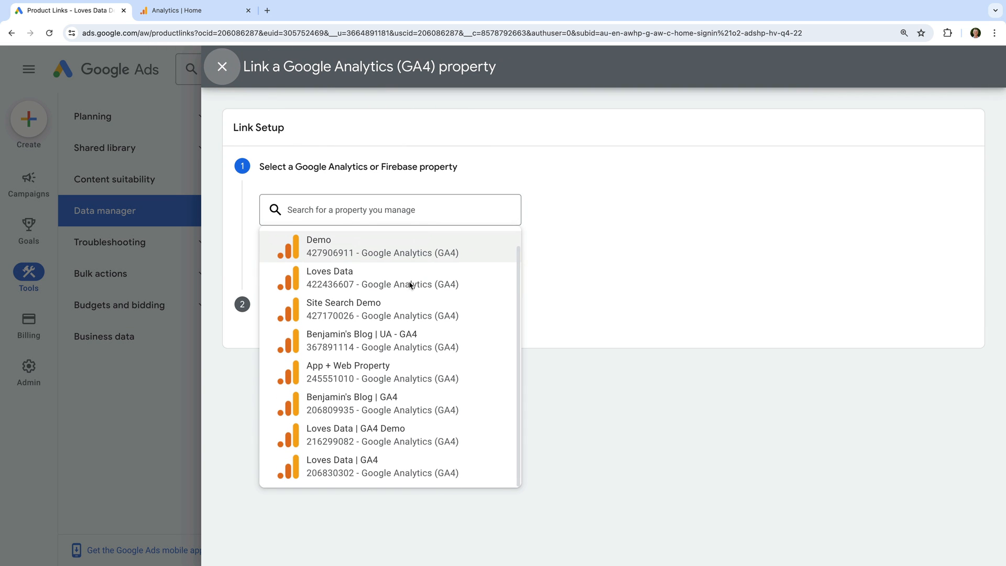
mouse_move(363, 403)
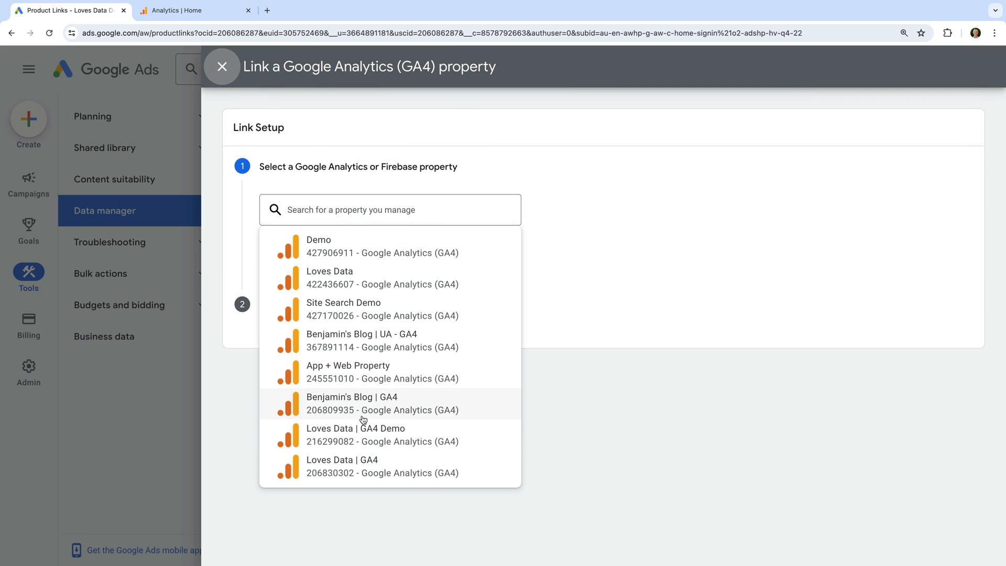
mouse_move(355, 434)
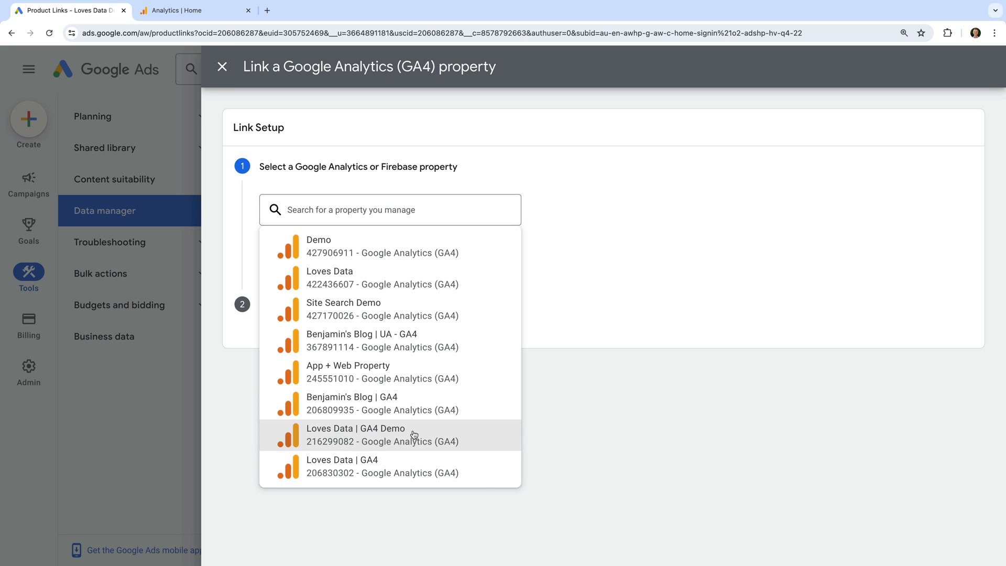
click(354, 435)
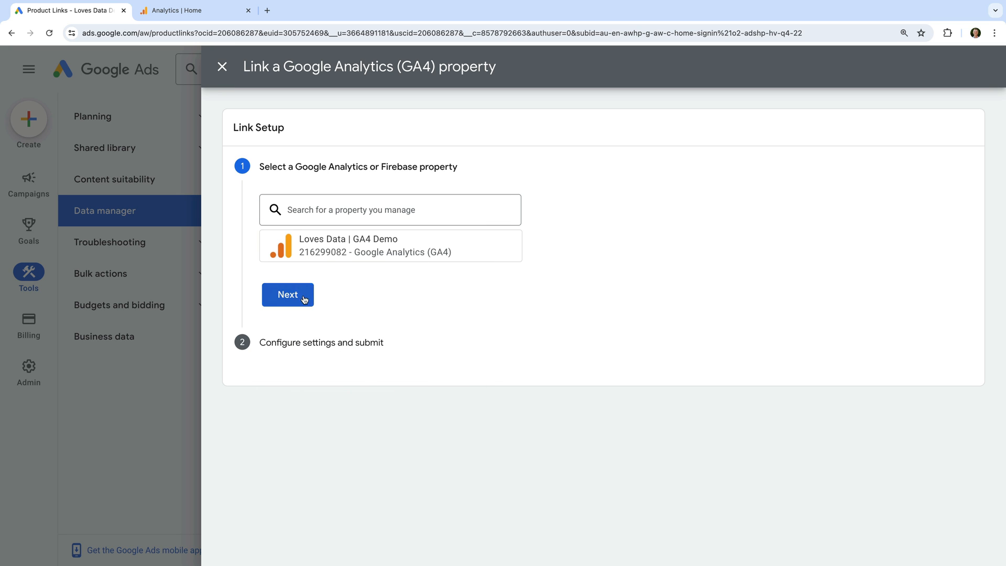
Advance to link settings, keeping app/web metrics and audience imports enabled
click(288, 295)
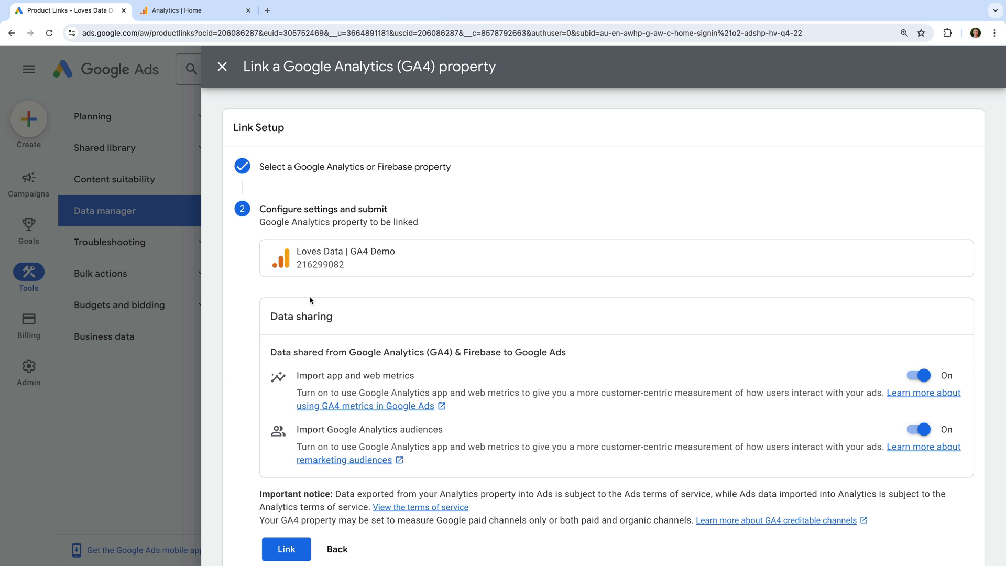
mouse_move(372, 378)
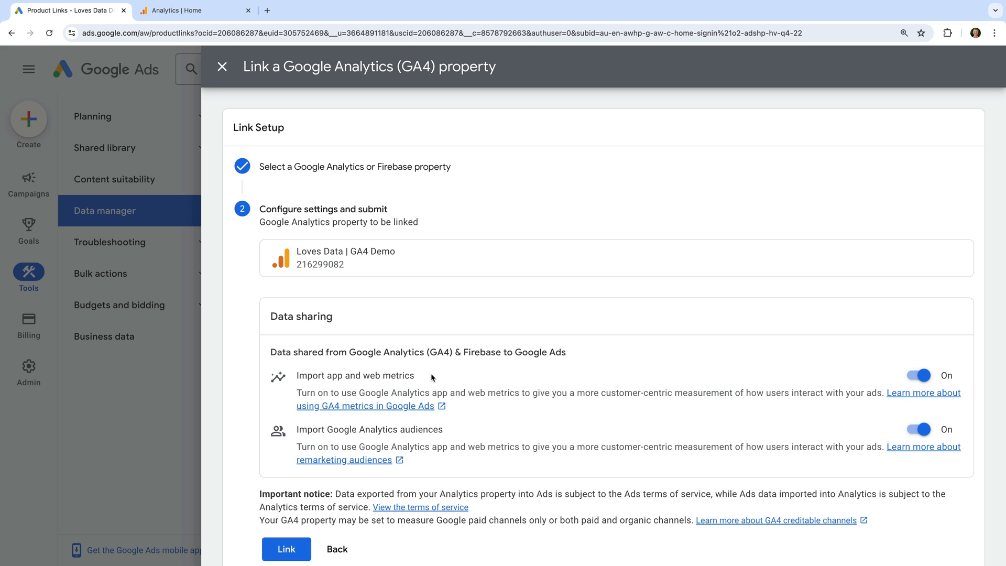
mouse_move(373, 440)
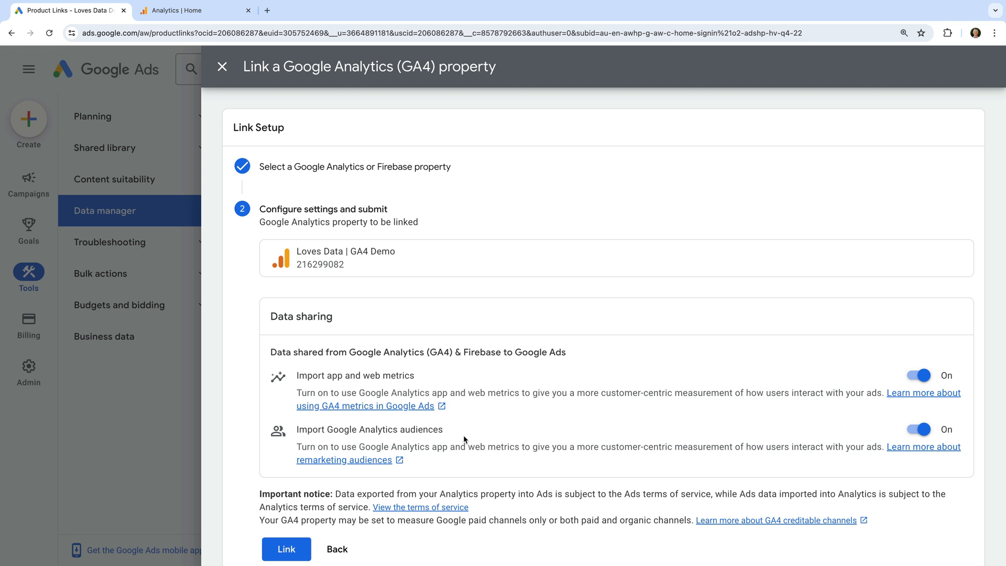
scroll(down, 3)
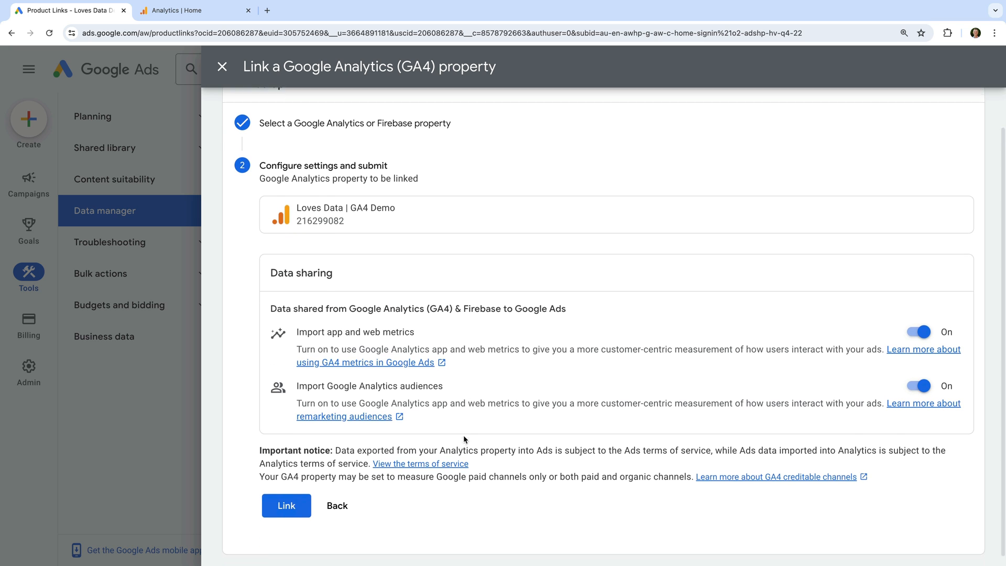
Link the Loves Data | GA4 Demo property and return to Data manager
click(286, 506)
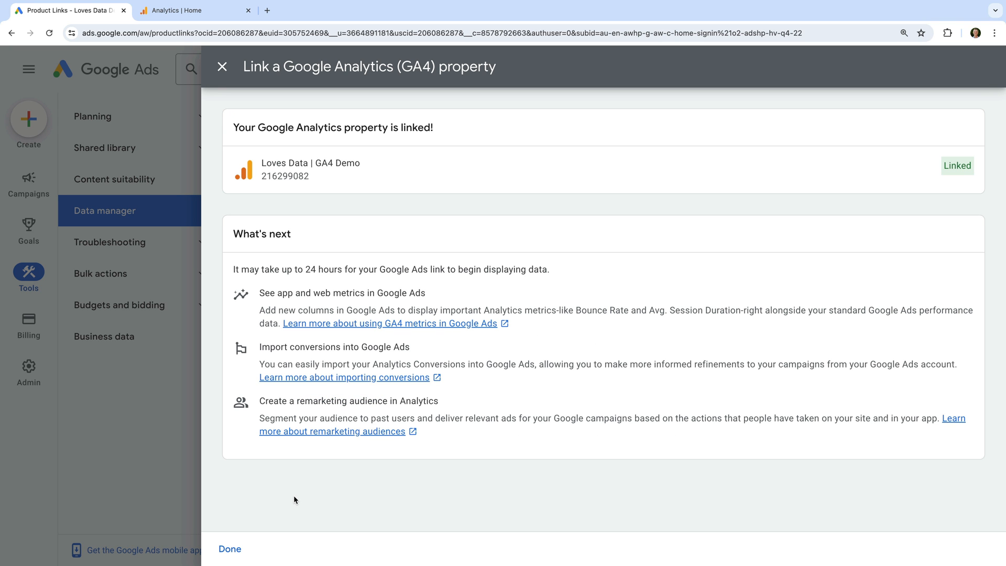
click(229, 548)
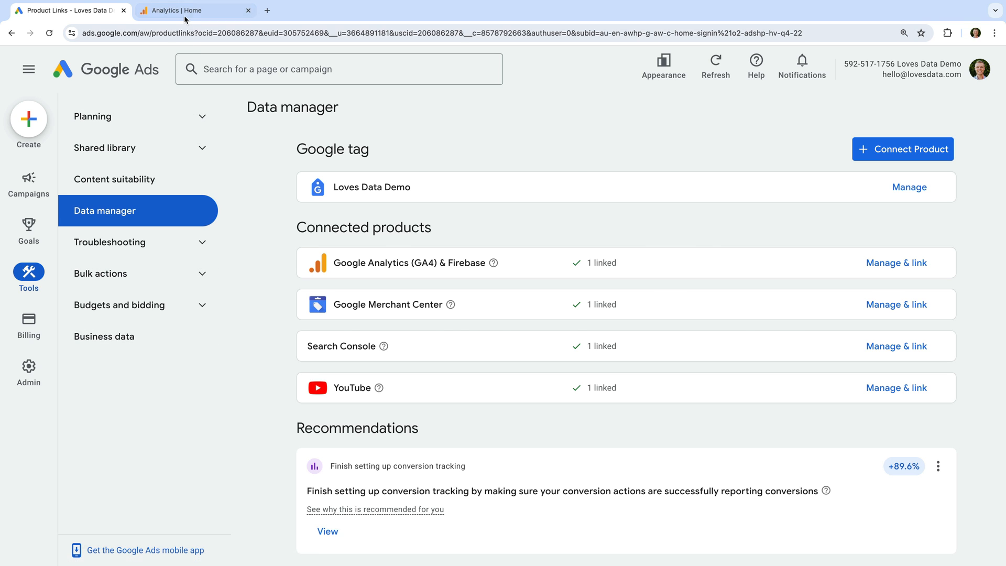
In Google Analytics, open Admin > Data display > Events for Loves Data | GA4 Demo
click(193, 11)
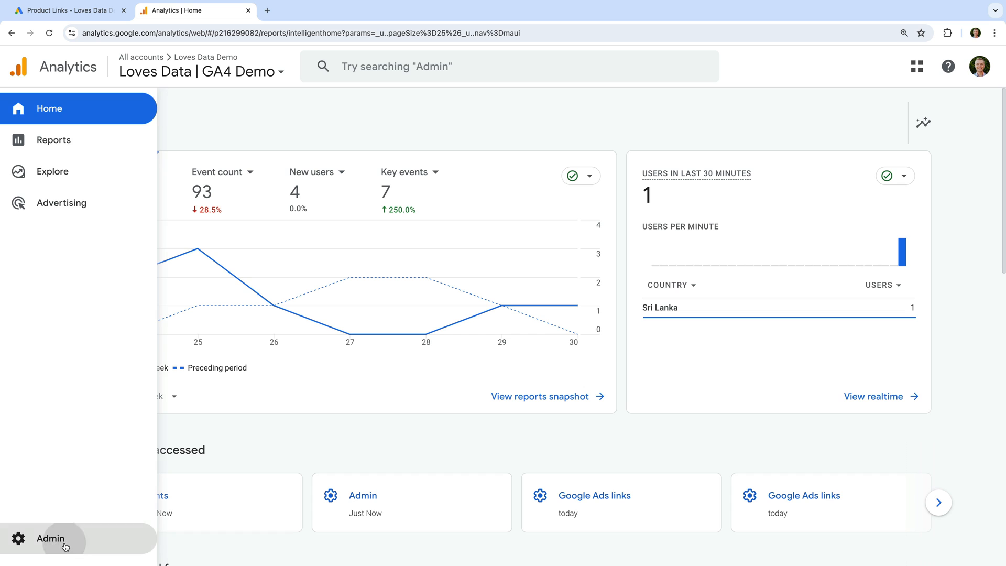
click(50, 539)
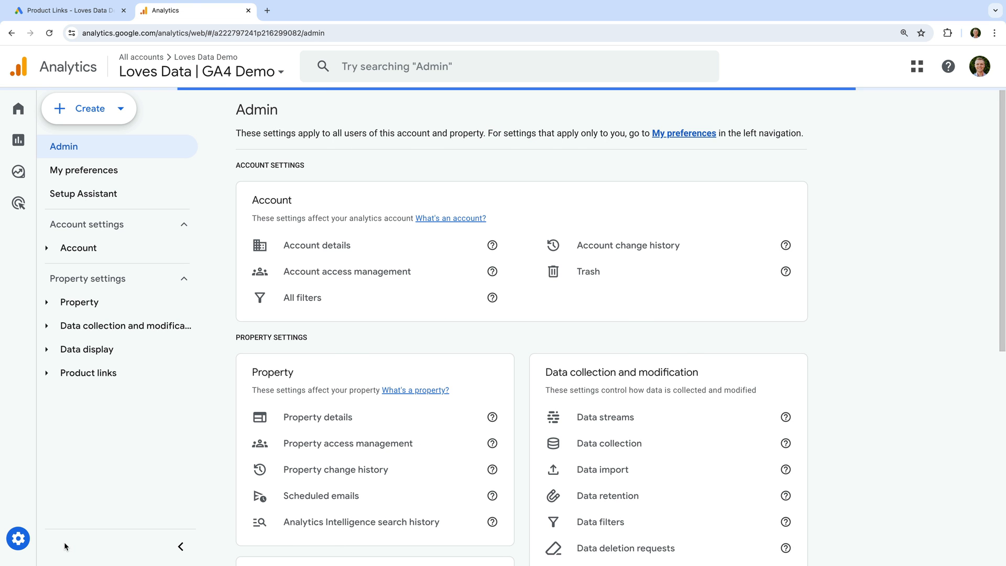
click(87, 349)
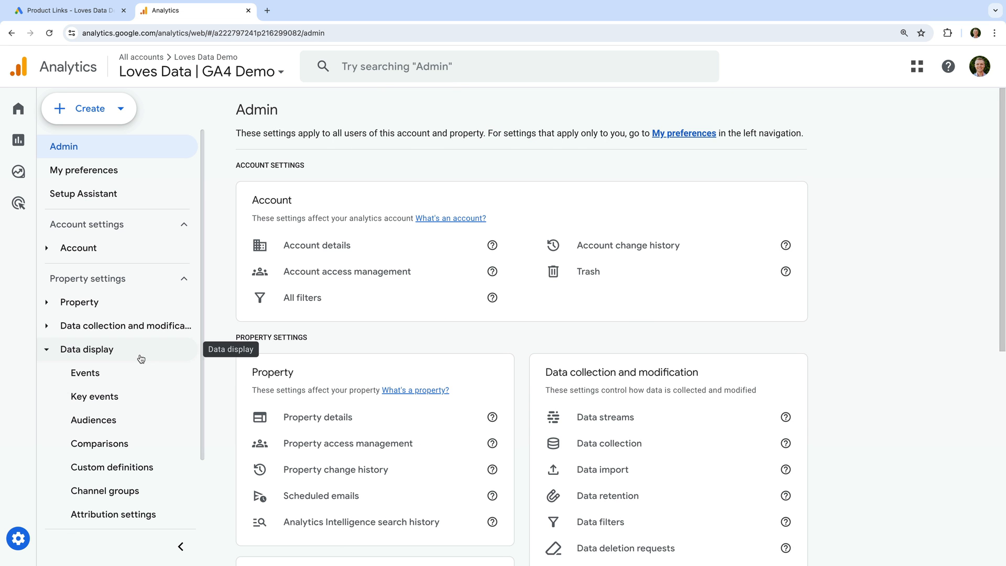
click(85, 373)
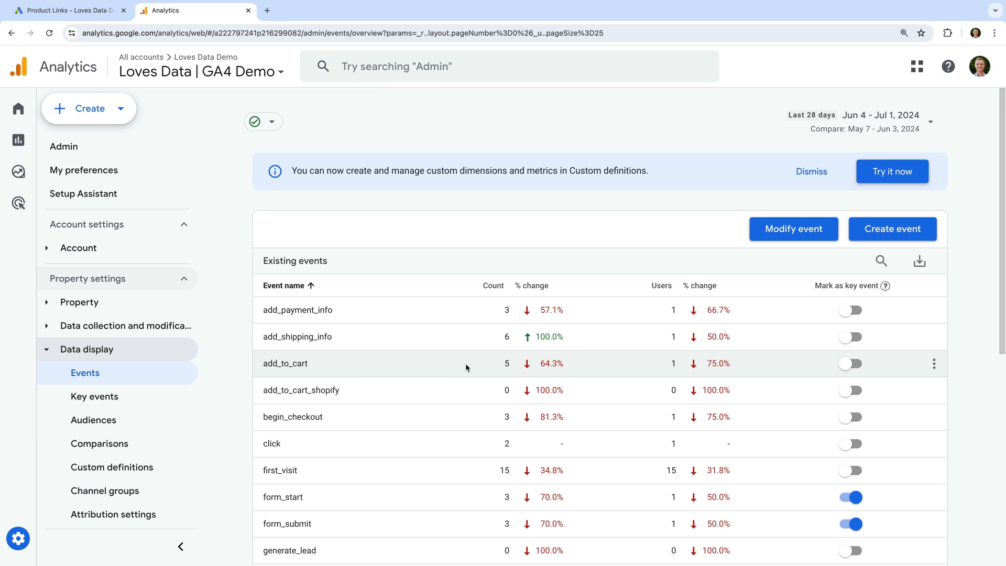
mouse_move(784, 376)
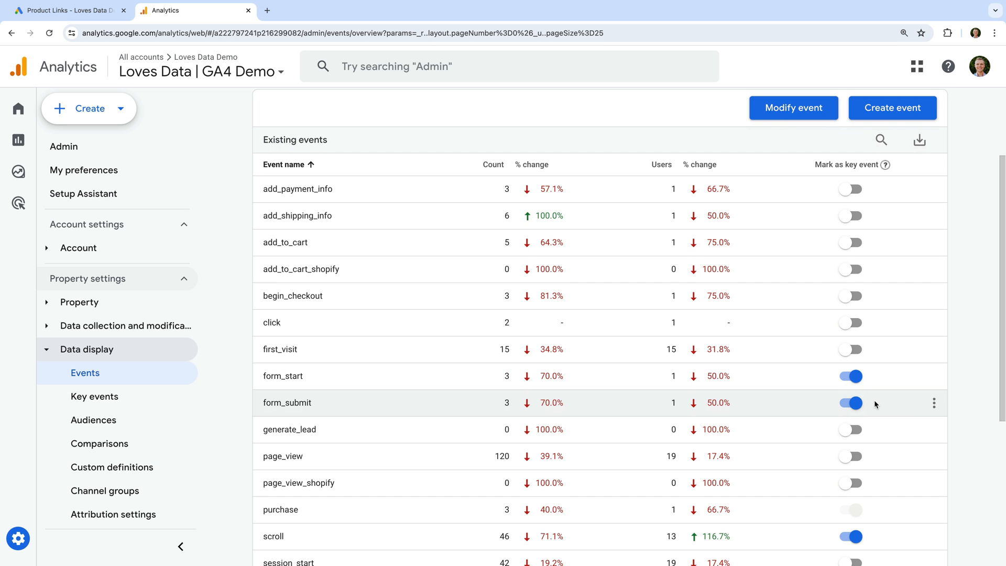
Mark the generate_lead event as a key event in the events table
scroll(down, 3)
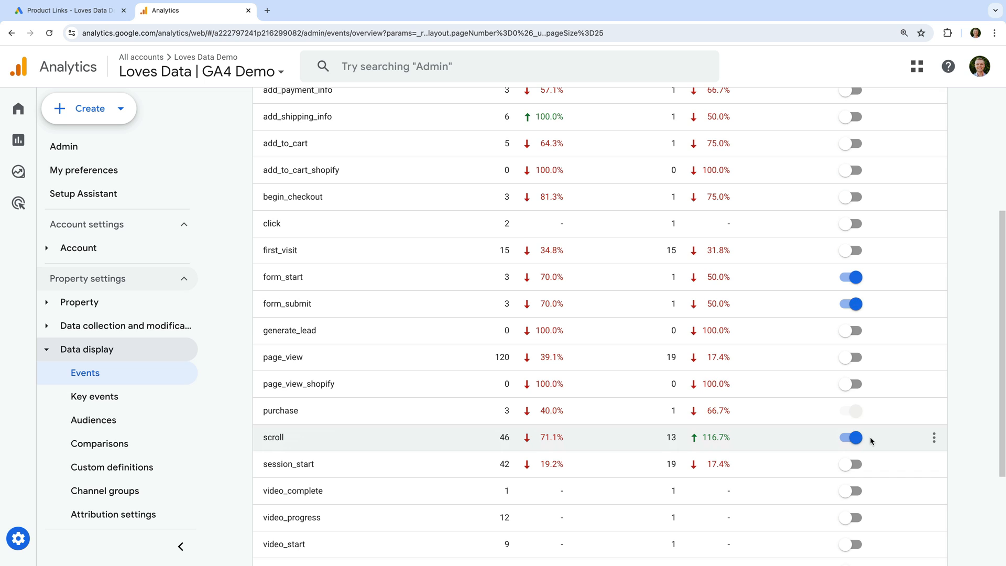
mouse_move(858, 379)
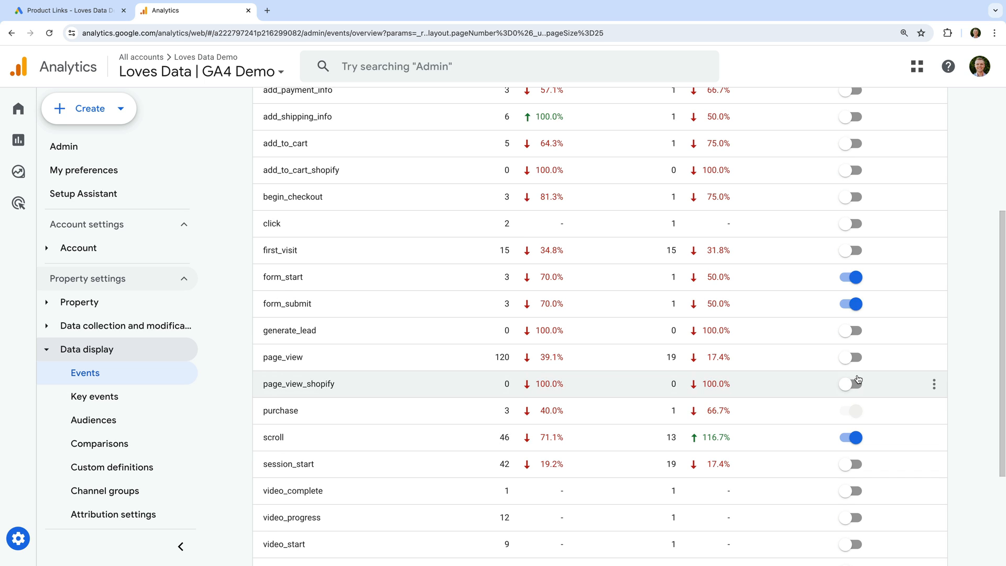
mouse_move(850, 330)
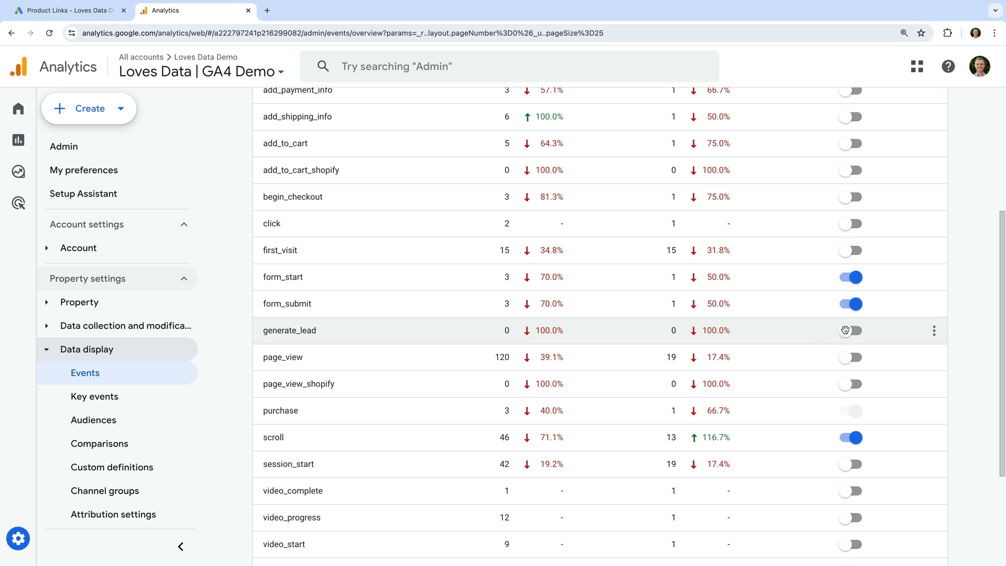
click(851, 331)
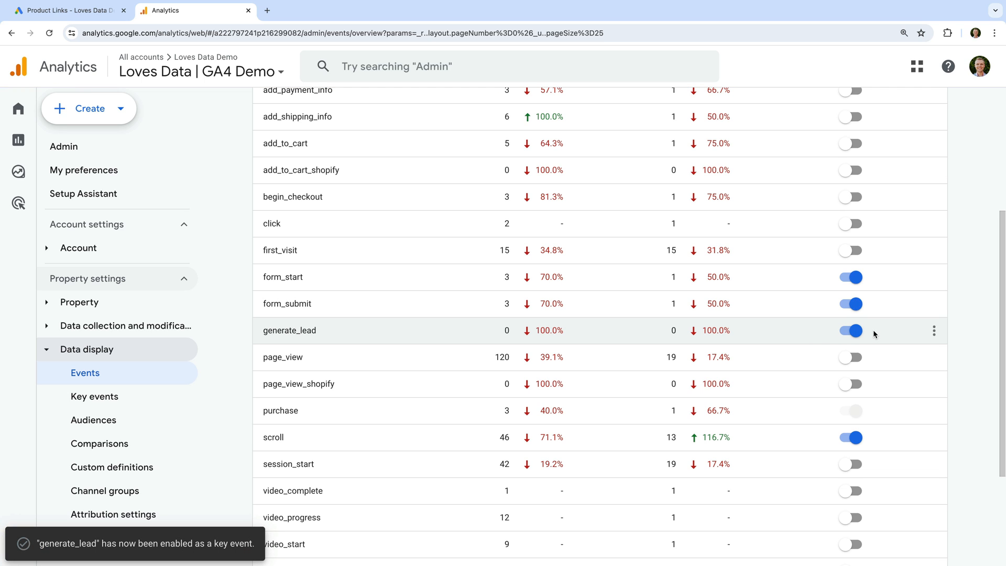